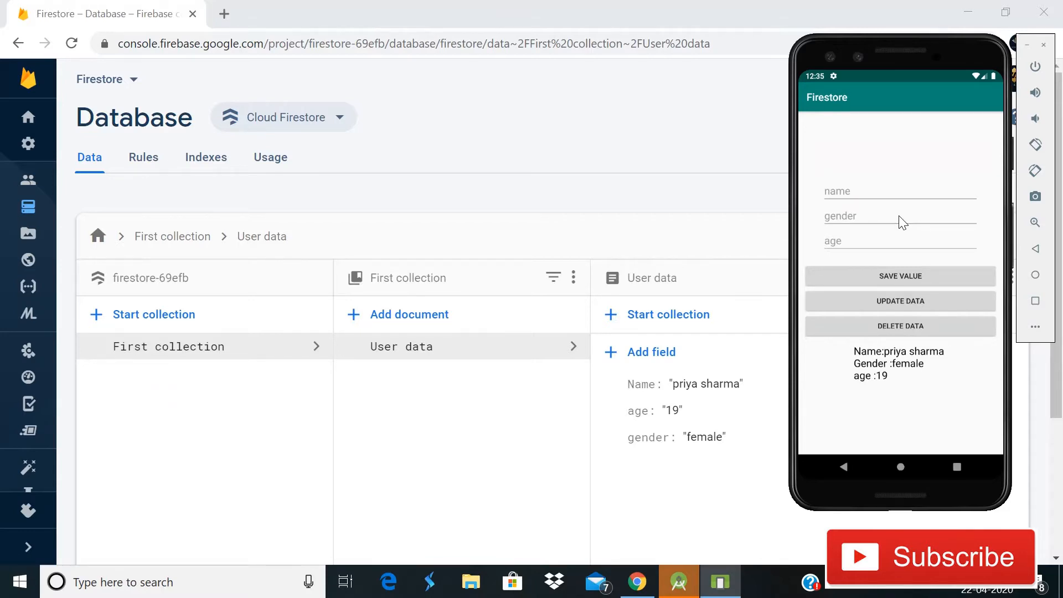
mouse_move(882, 296)
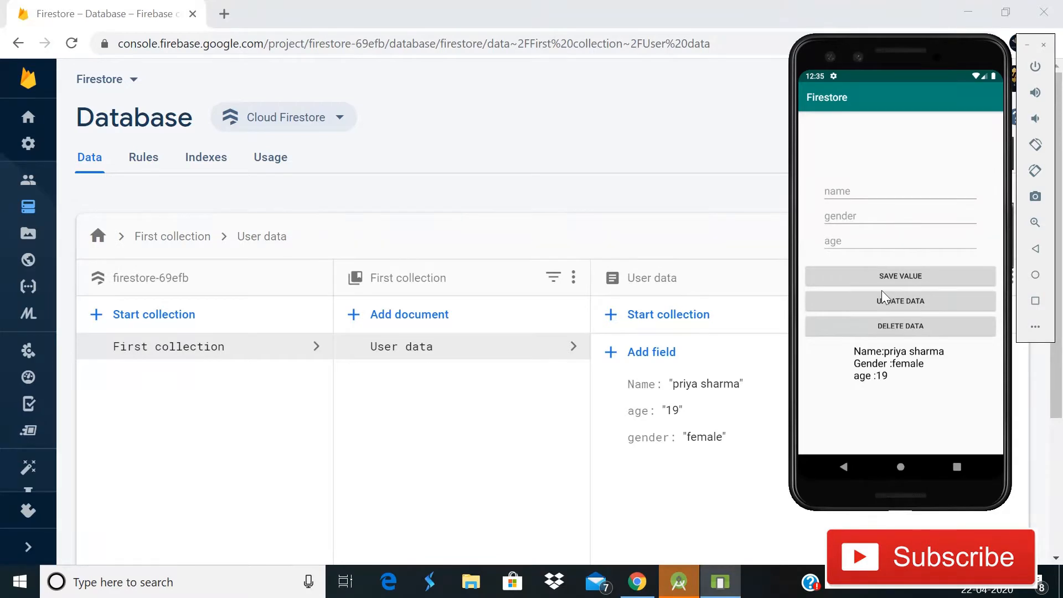
mouse_move(898, 333)
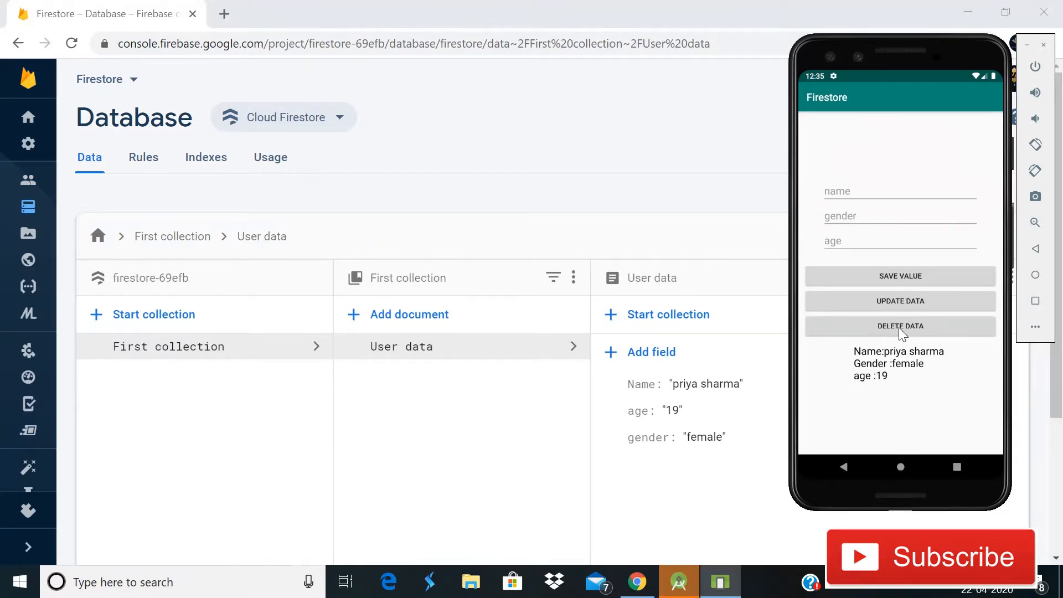
mouse_move(683, 411)
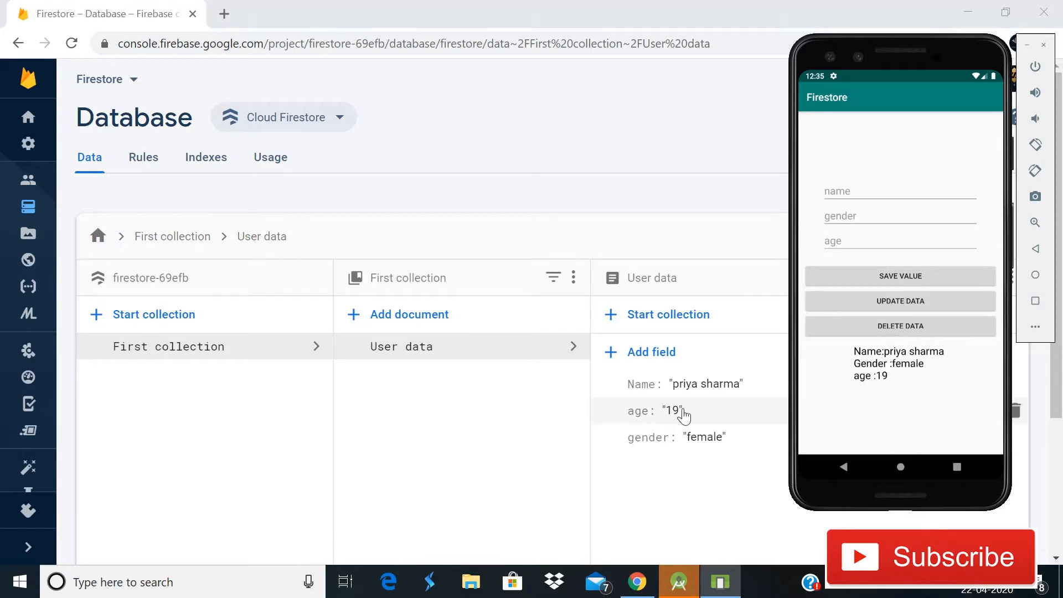
mouse_move(895, 333)
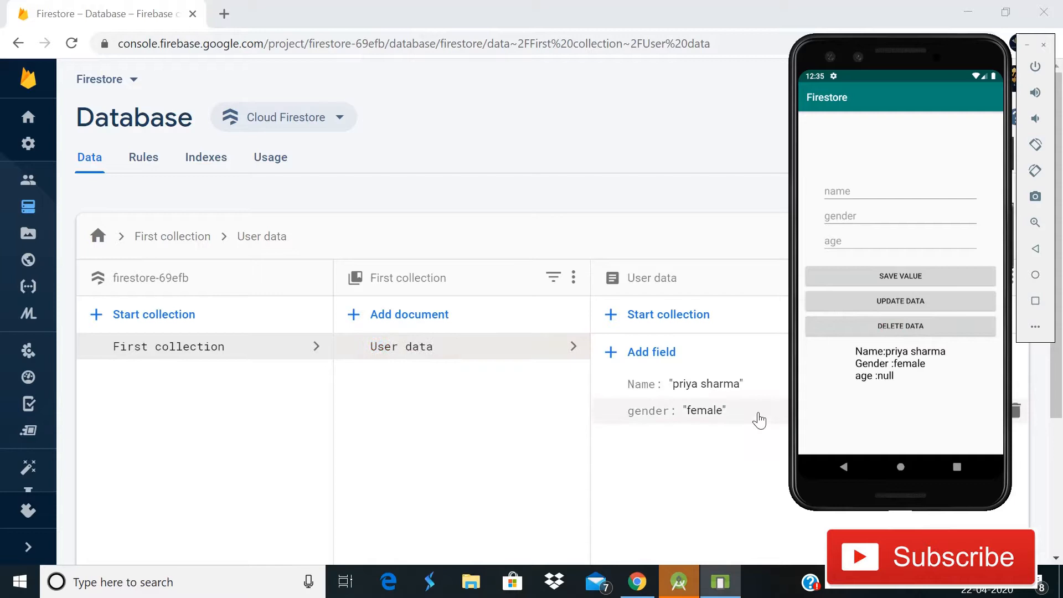
mouse_move(879, 385)
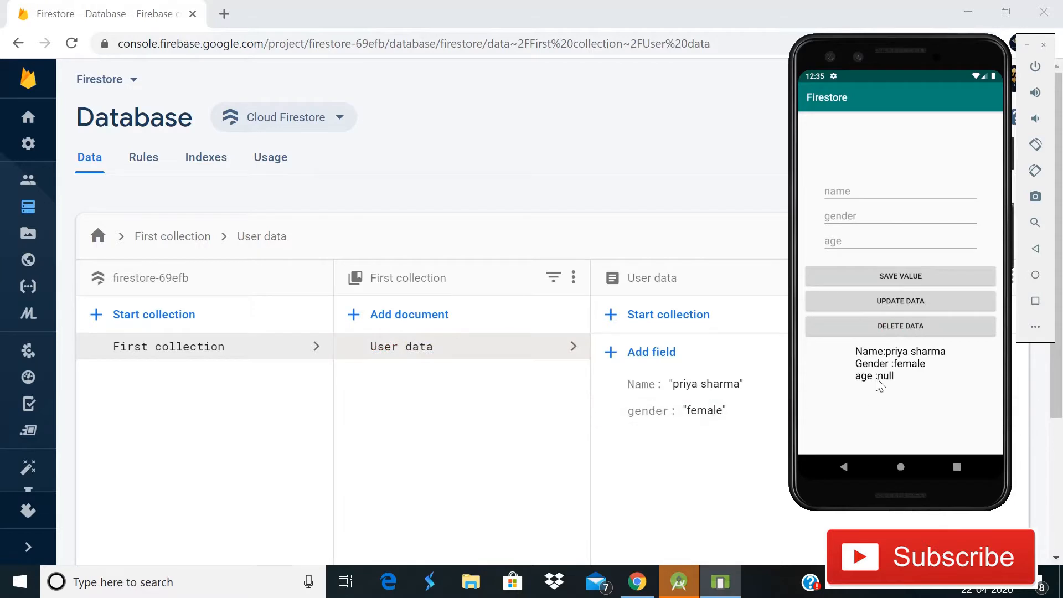
mouse_move(866, 384)
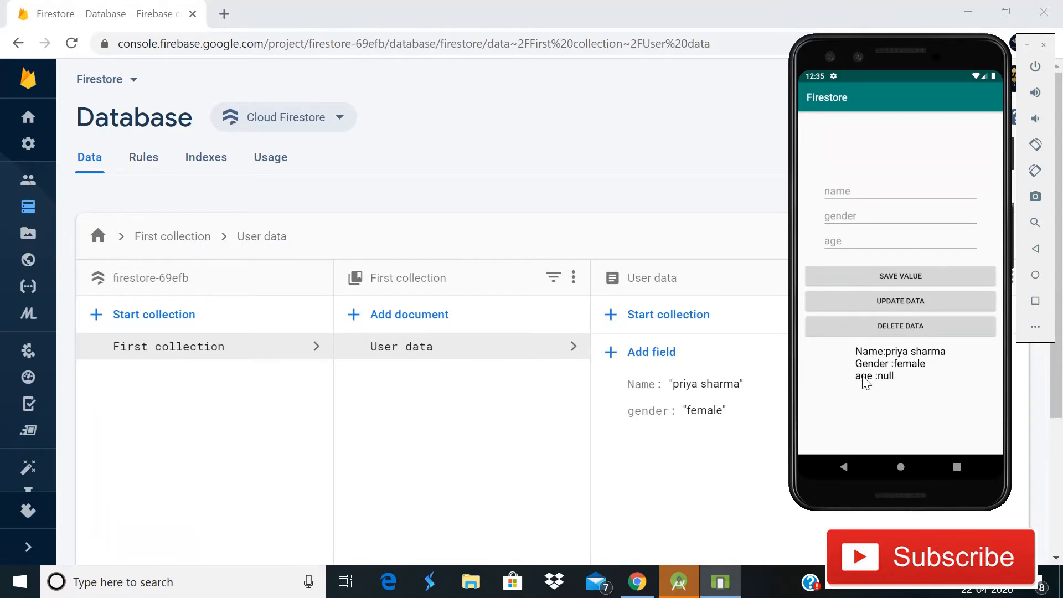
Switch back to the Android Studio project code
click(677, 582)
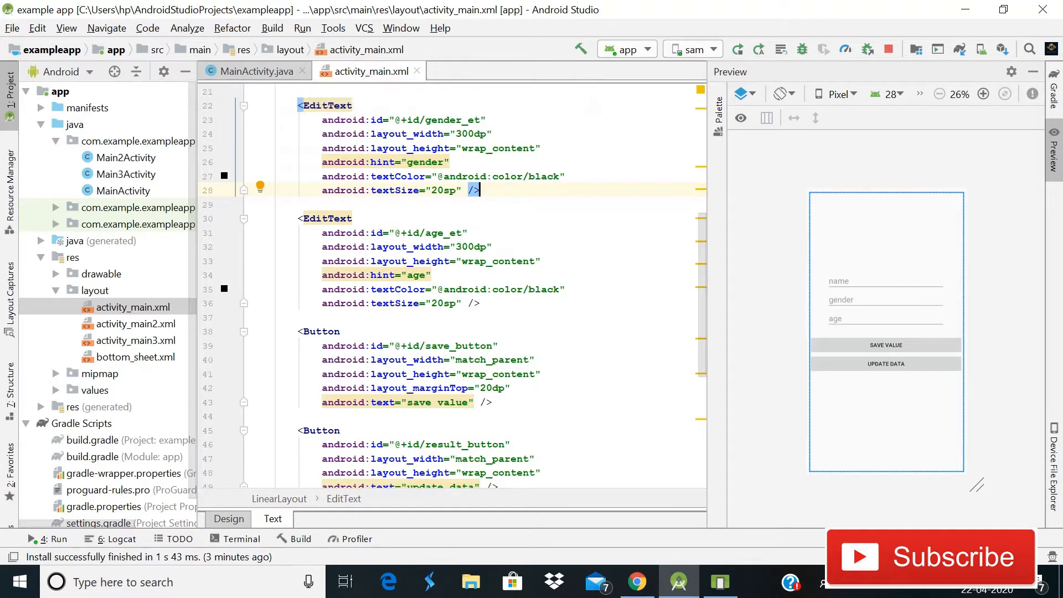
mouse_move(458, 173)
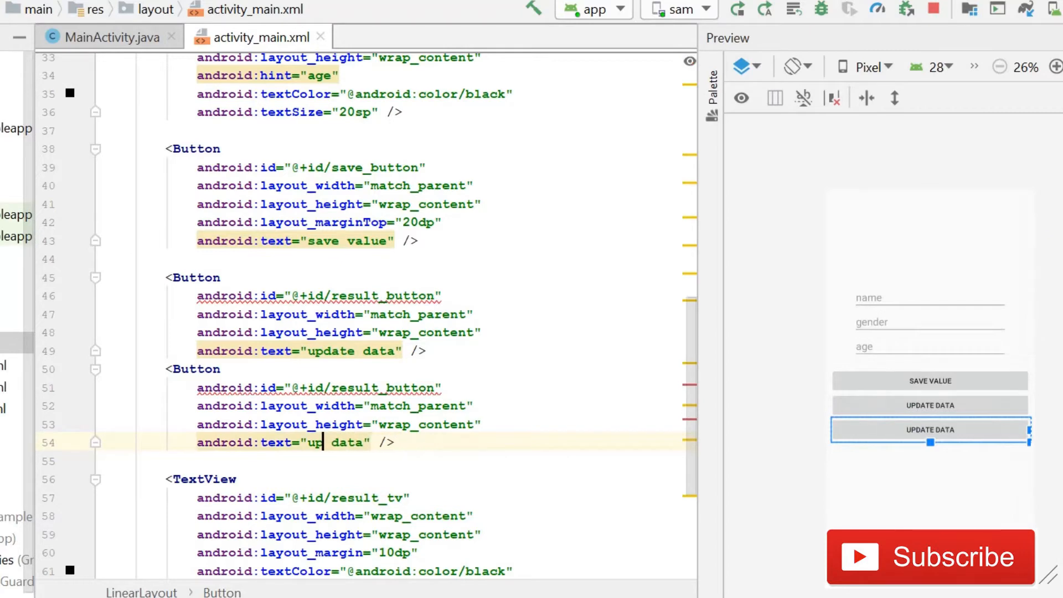
Relabel the duplicated button 'delete data' and give it the id delete_button
text(d)
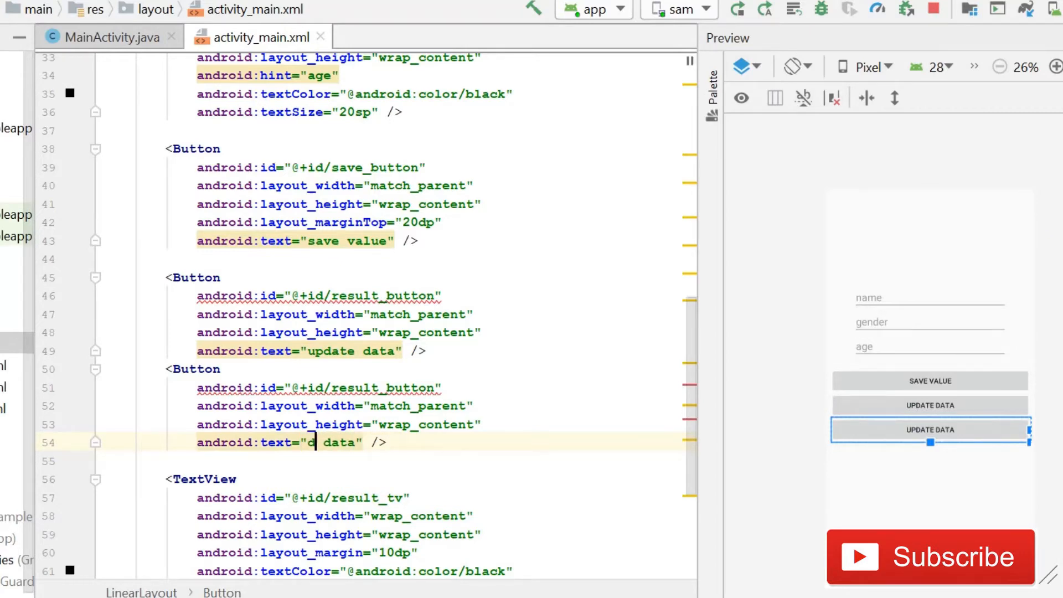
text(elete)
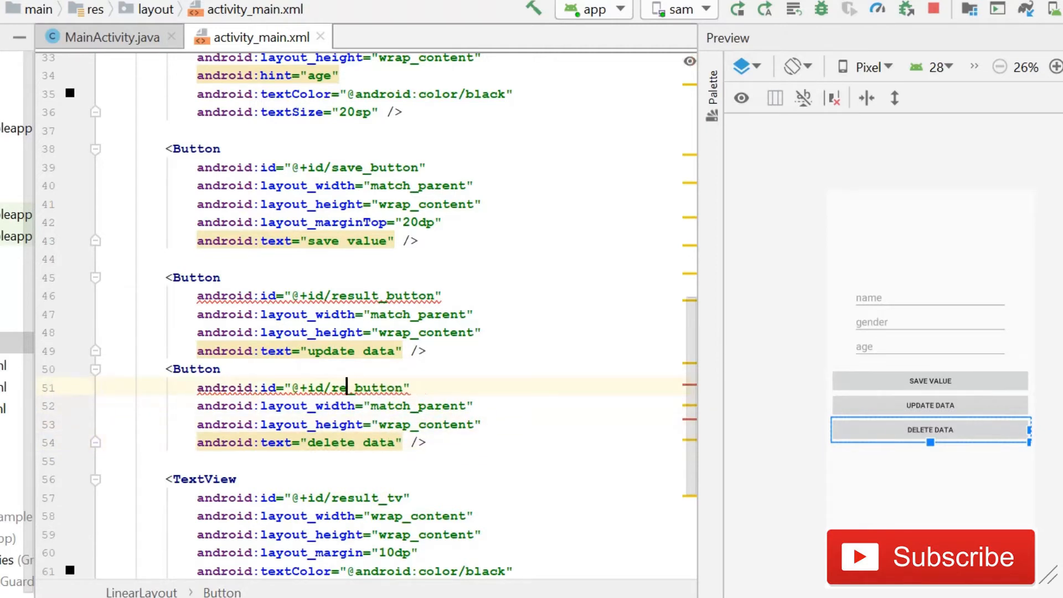
text(delet)
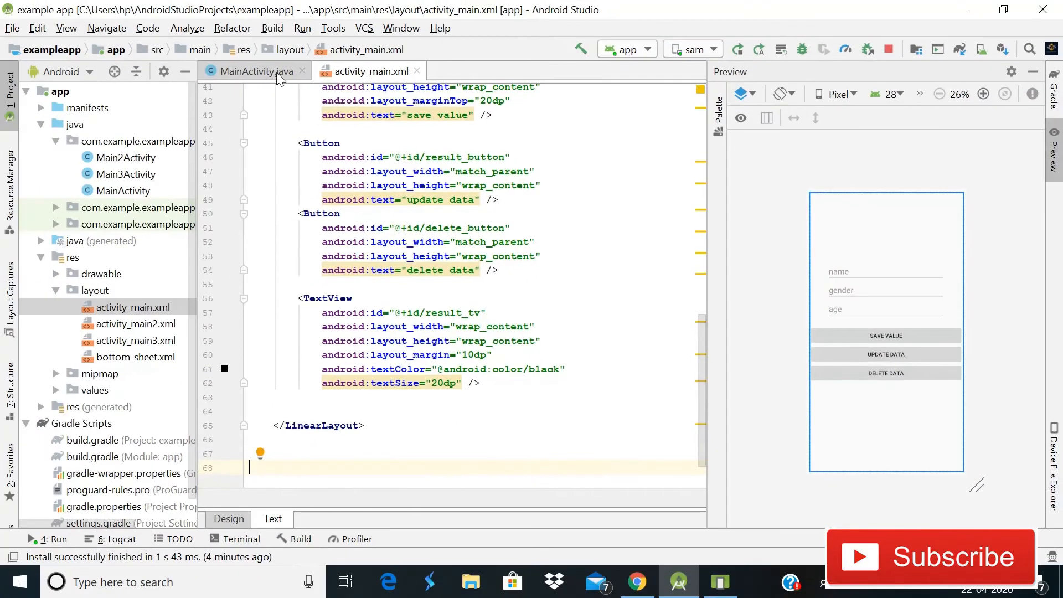
In MainActivity.java, add del_btn to the Button declarations
click(258, 70)
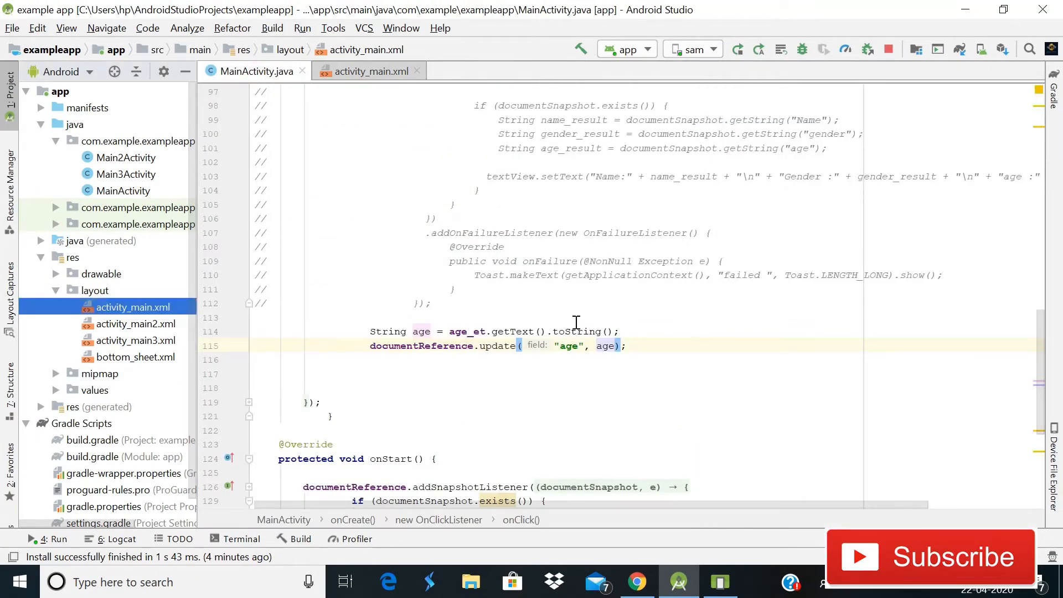
click(254, 219)
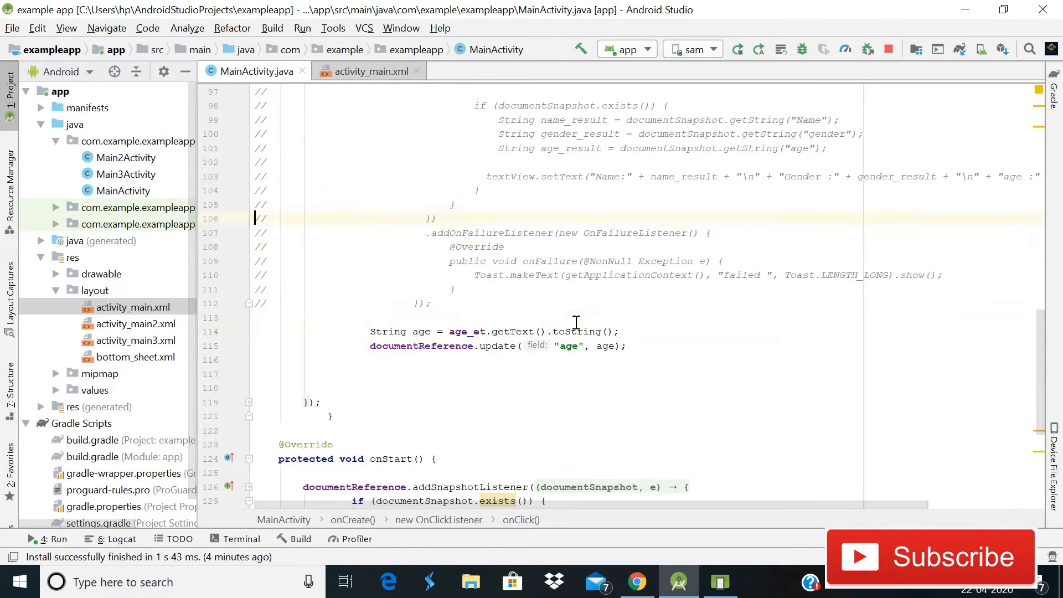
scroll(up, 3)
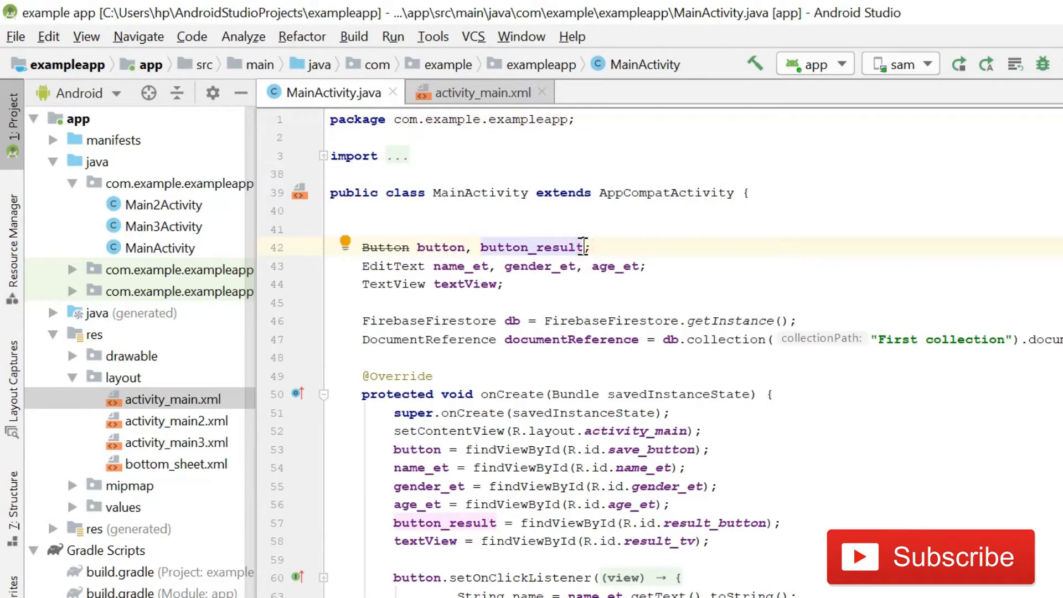
text(del)
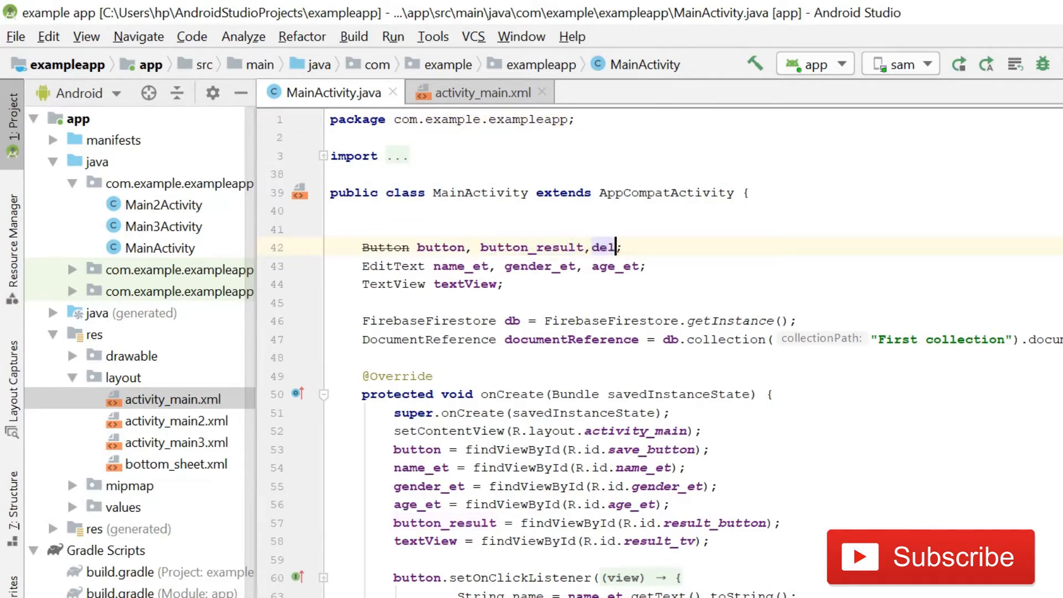
text(_btn)
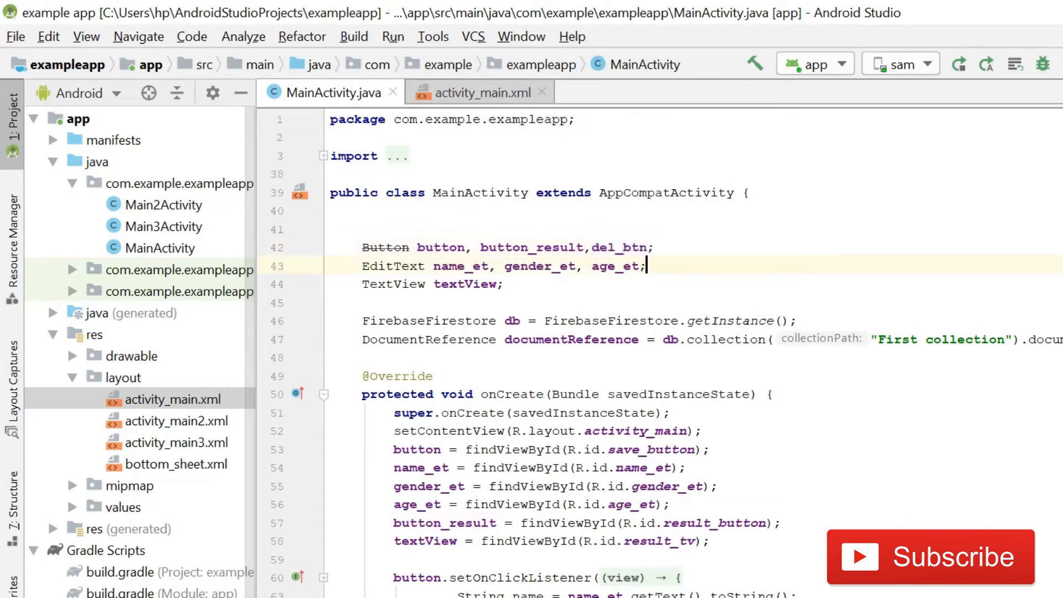
In onCreate, assign del_btn = findViewById(R.id.delete_button)
click(332, 558)
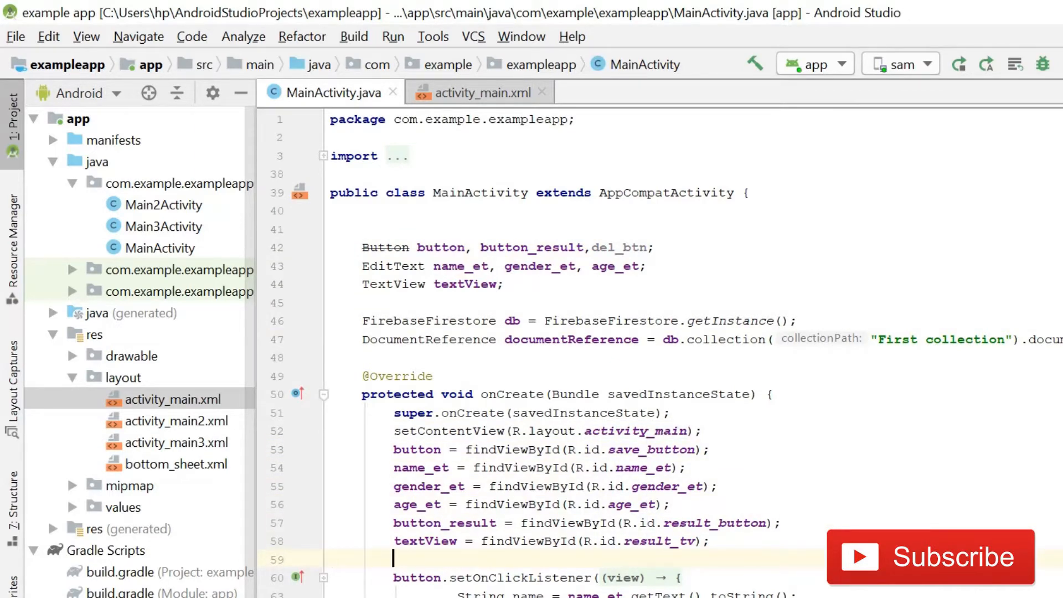
text(del_btn =)
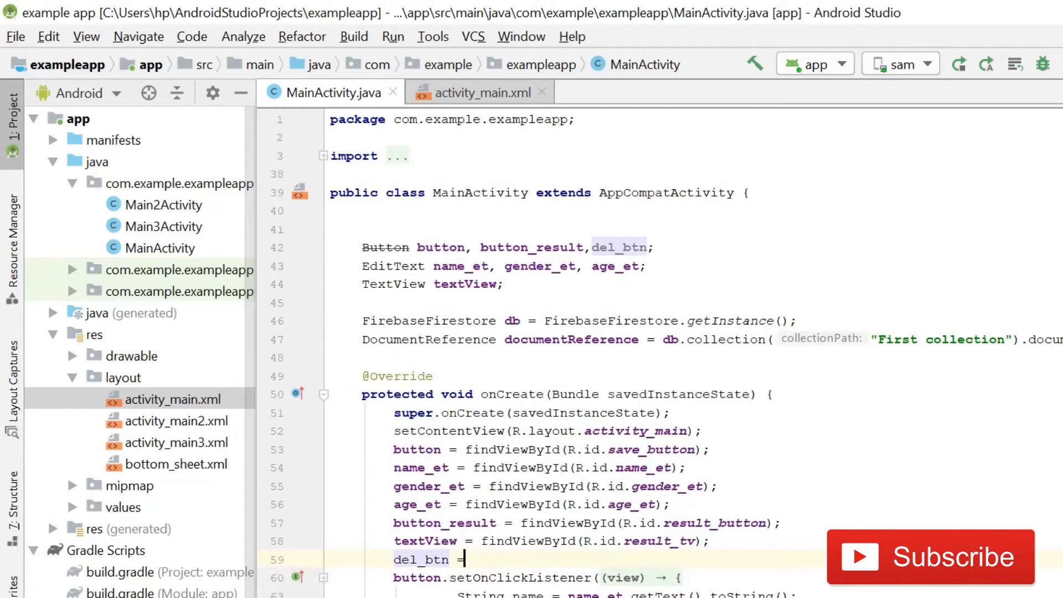
text(findViewById())
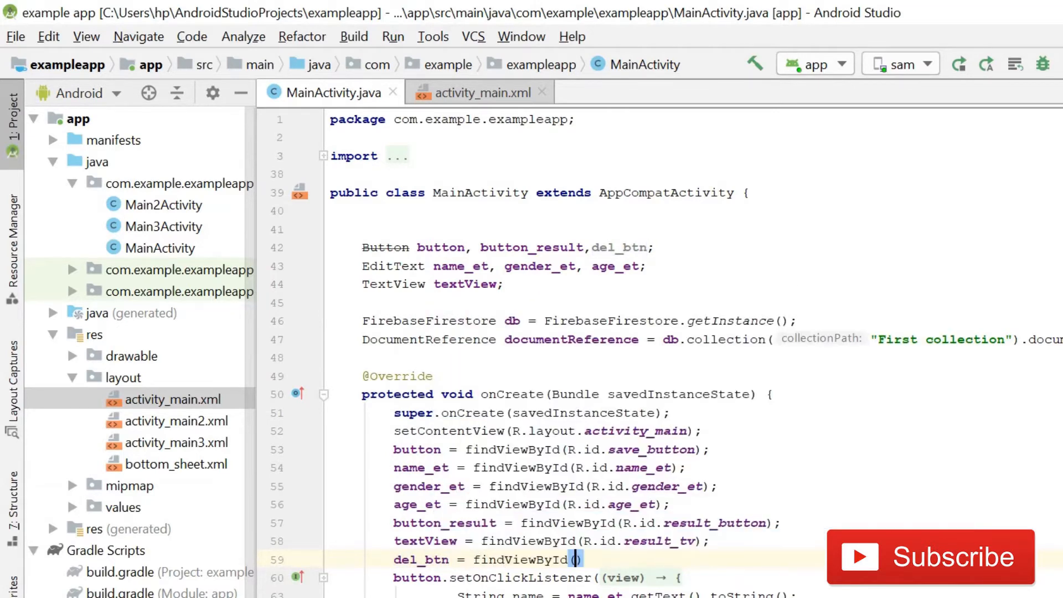
text(R.id.delete_button)
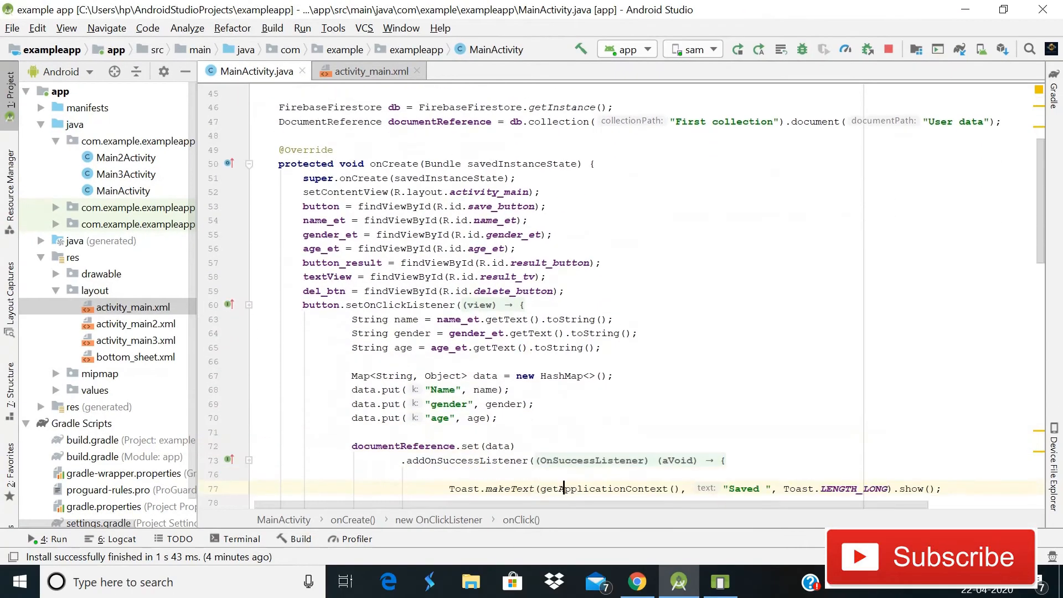
Below the existing listener, give del_btn a new View.OnClickListener
scroll(down, 3)
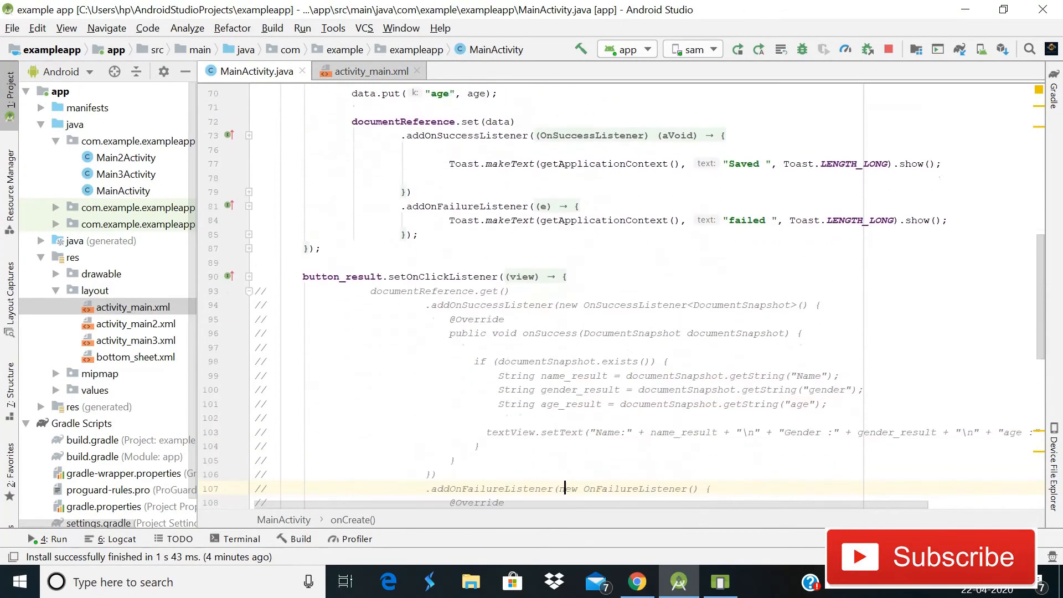
scroll(down, 3)
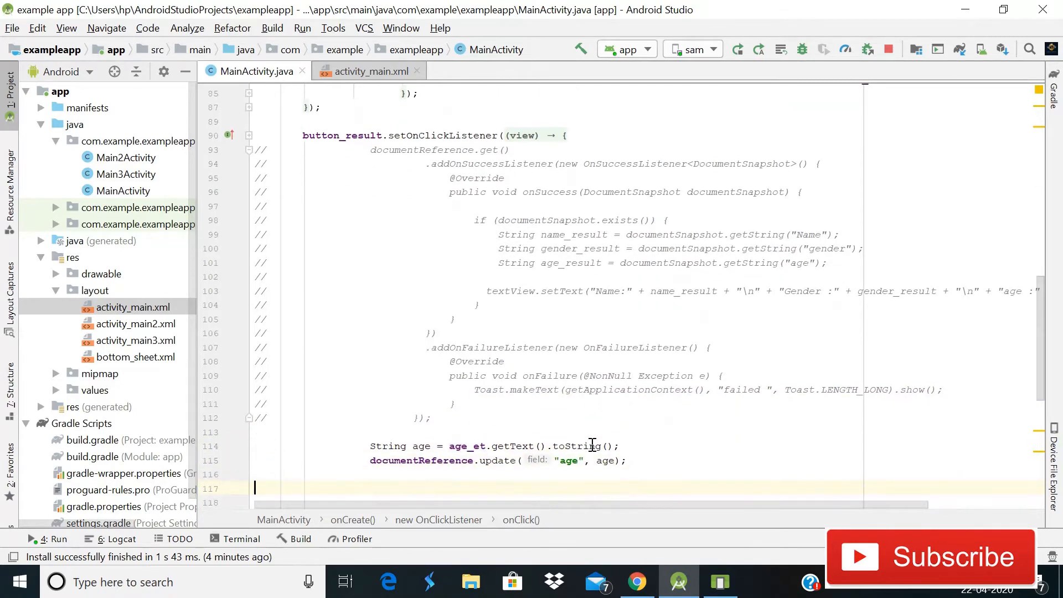
scroll(down, 3)
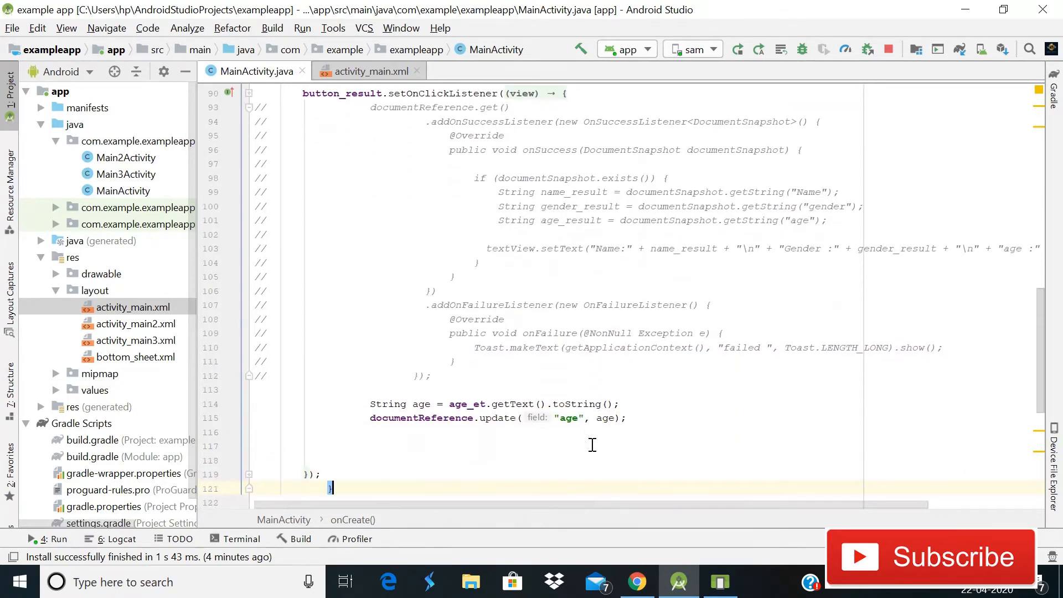
scroll(down, 3)
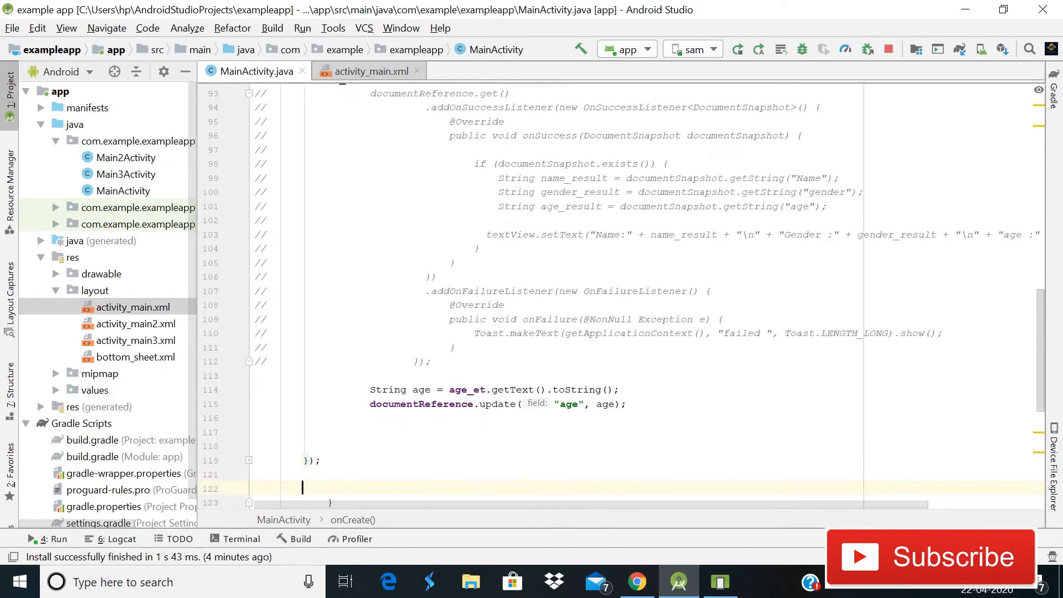
text(del_btn)
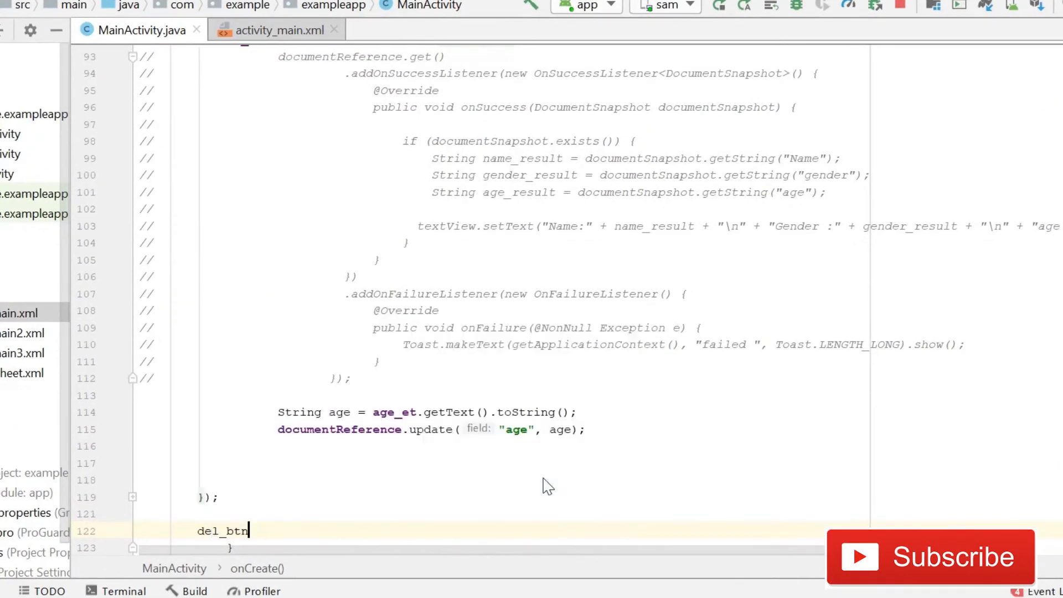
text(.setOnClickListener();)
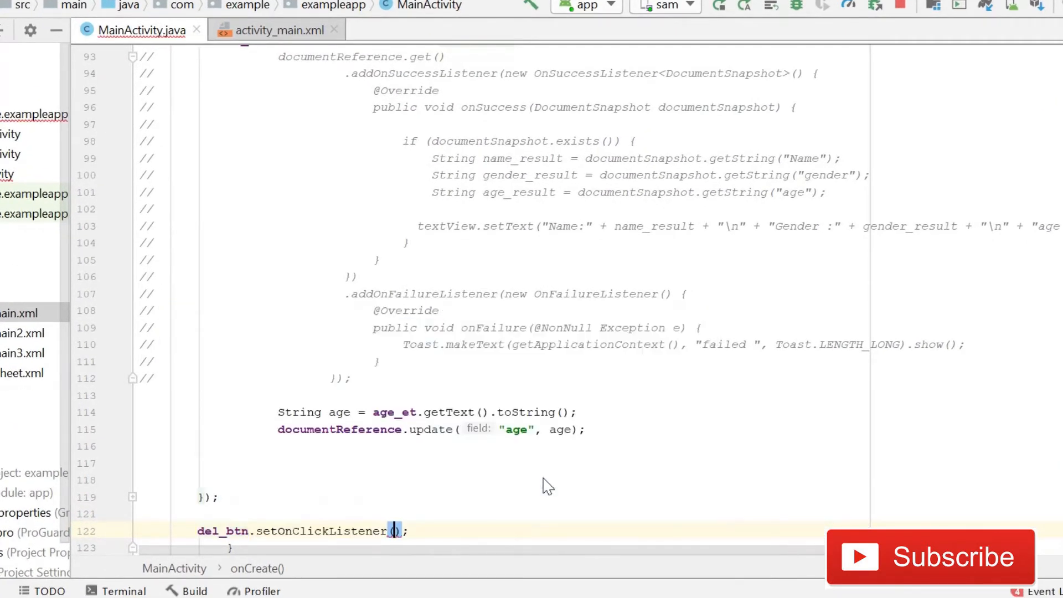
text(onVisibleBehindCancel)
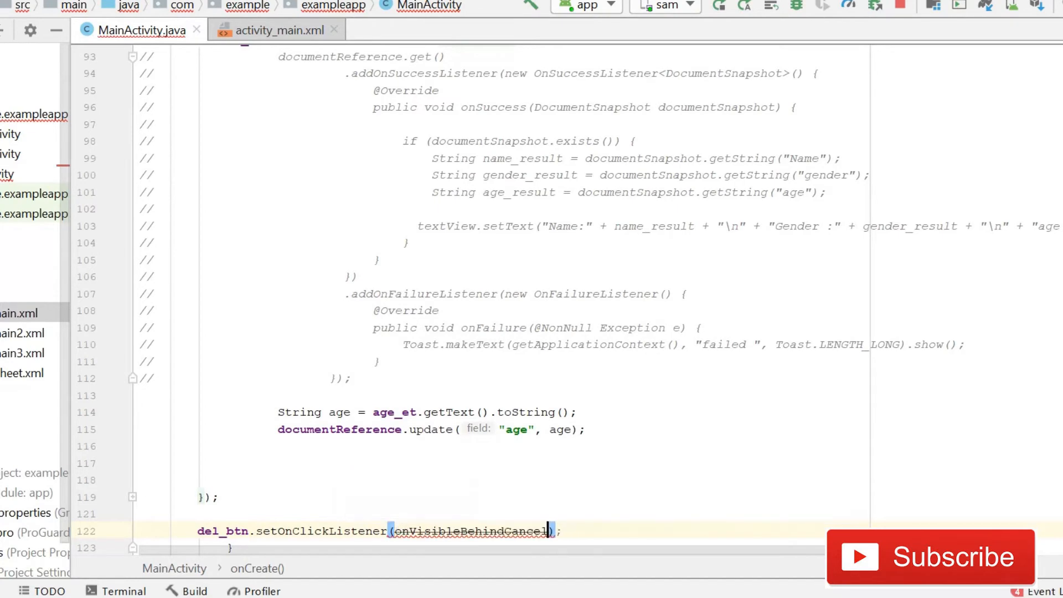
text(new View.OnClickListener()
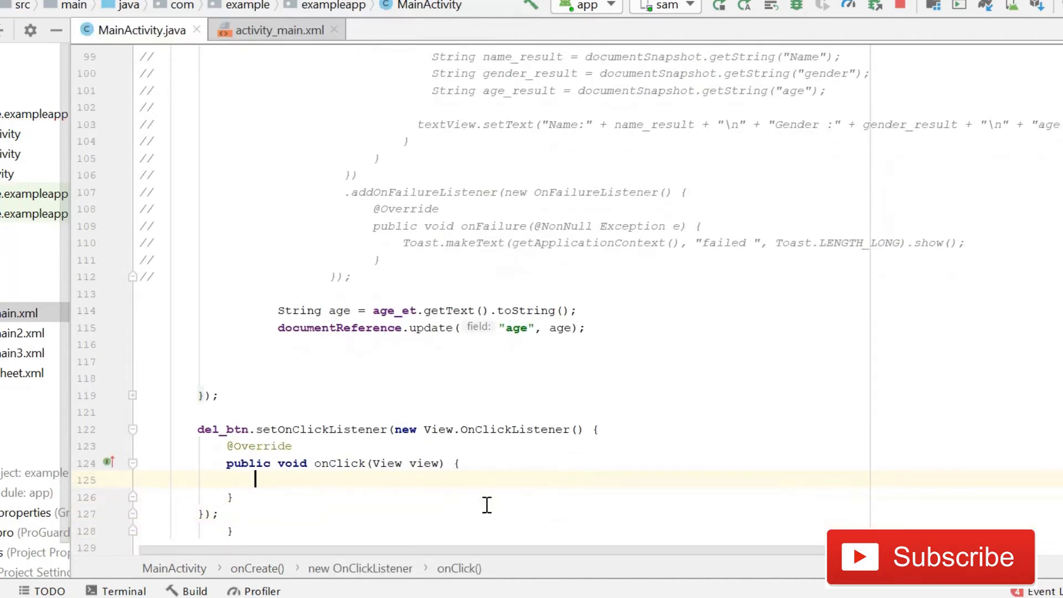
Make onClick call documentReference.update("age", FieldValue.delete())
text(documentReference)
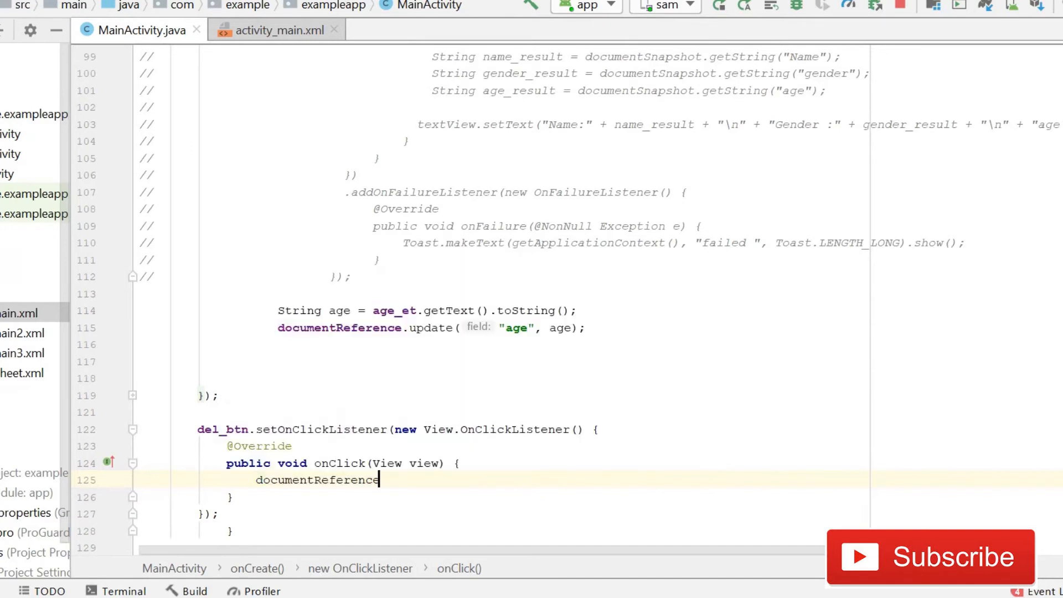
text(.update()
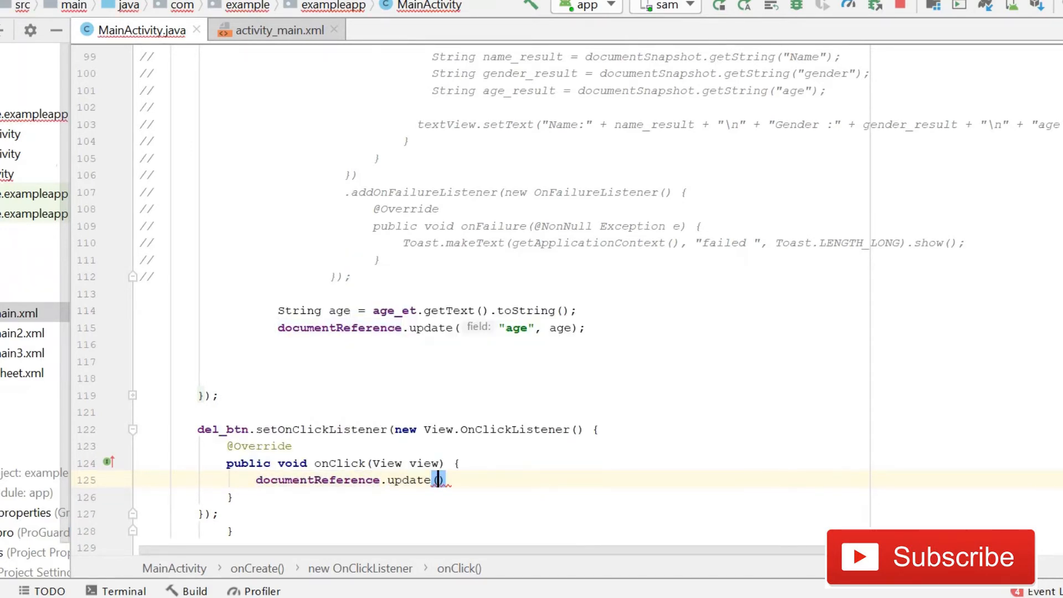
text("age)
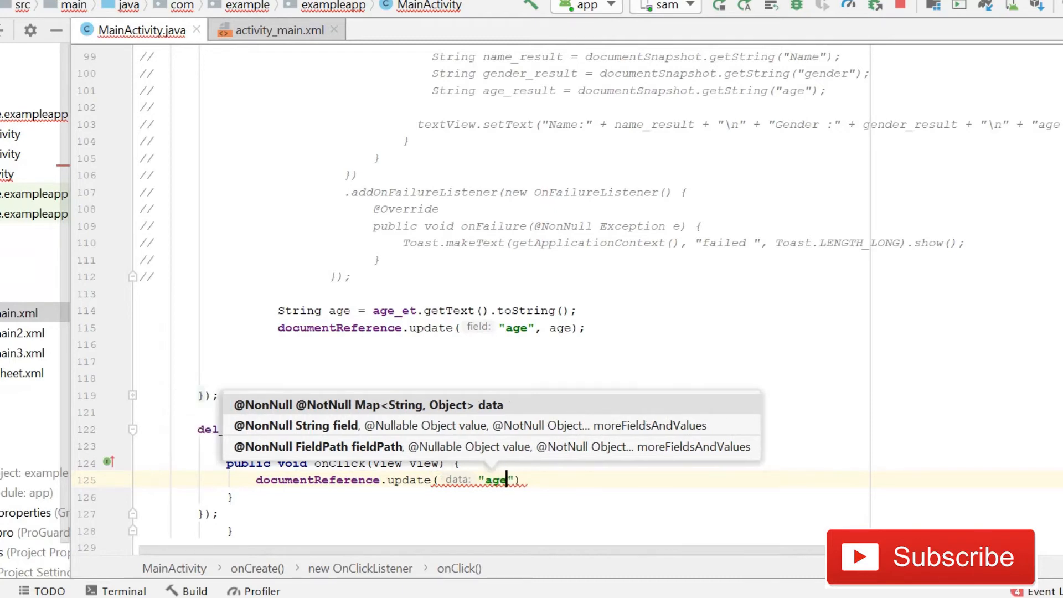
text(,)
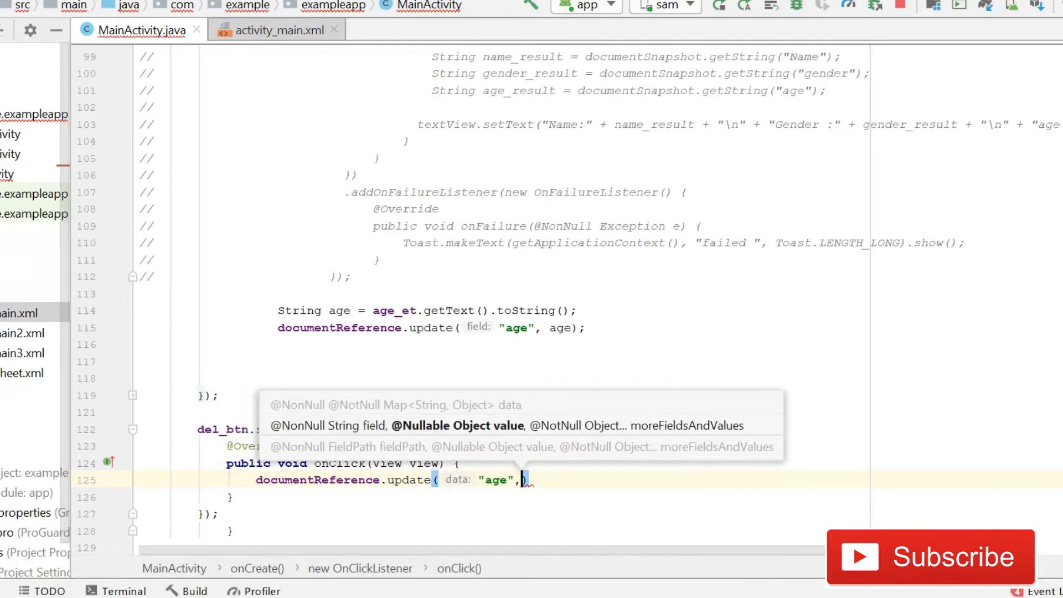
text(Fireld)
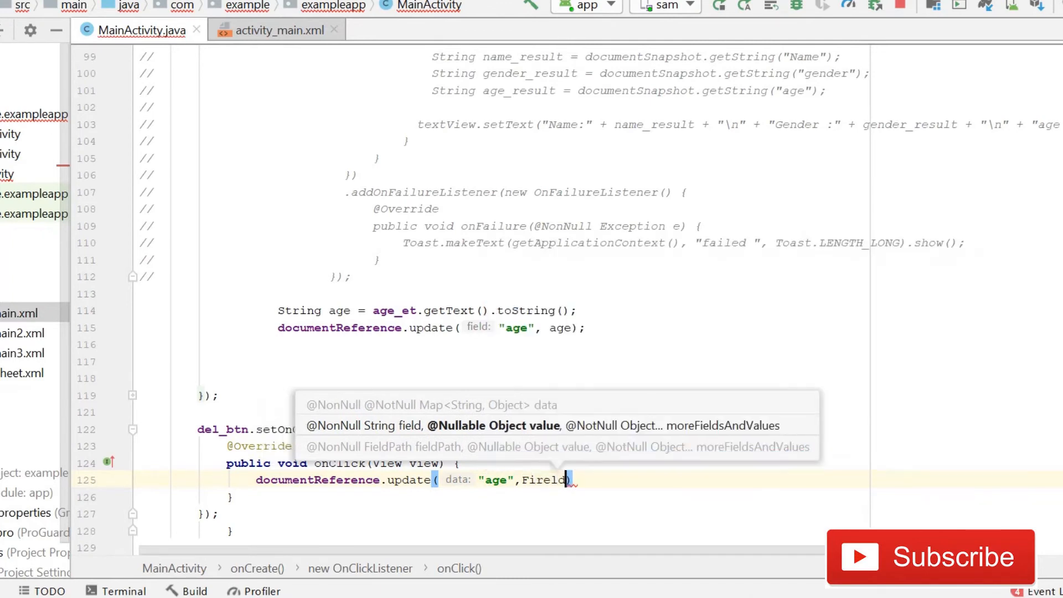
key(Backspace)
text(Value)
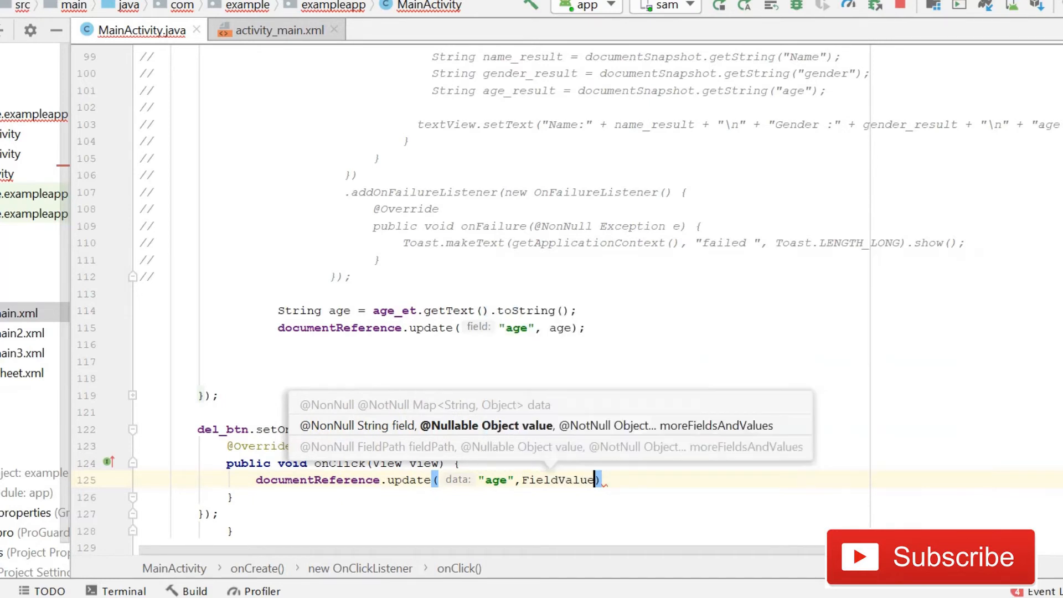
text(.delete())
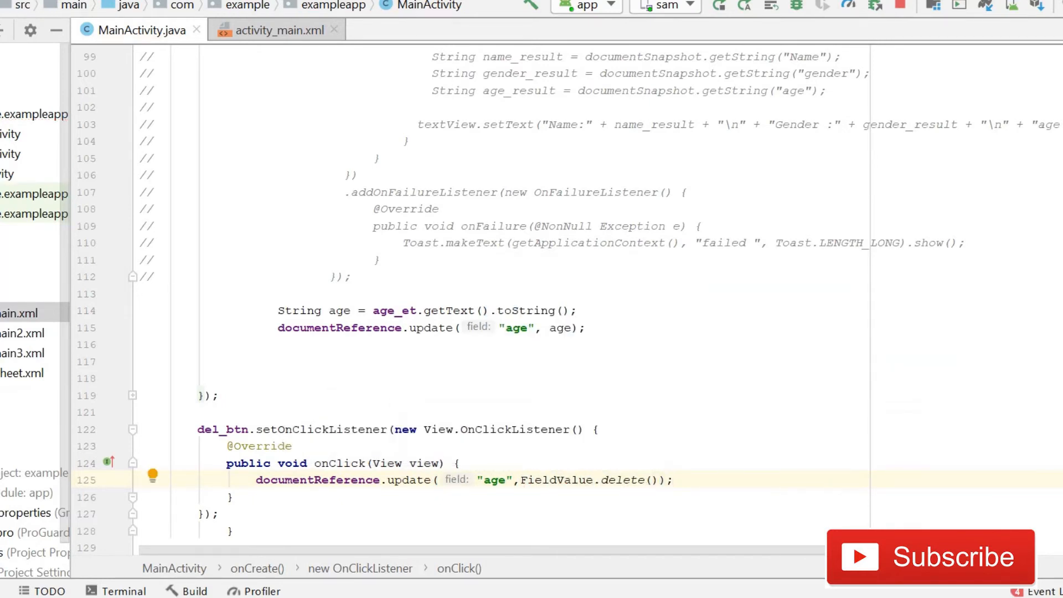
click(481, 492)
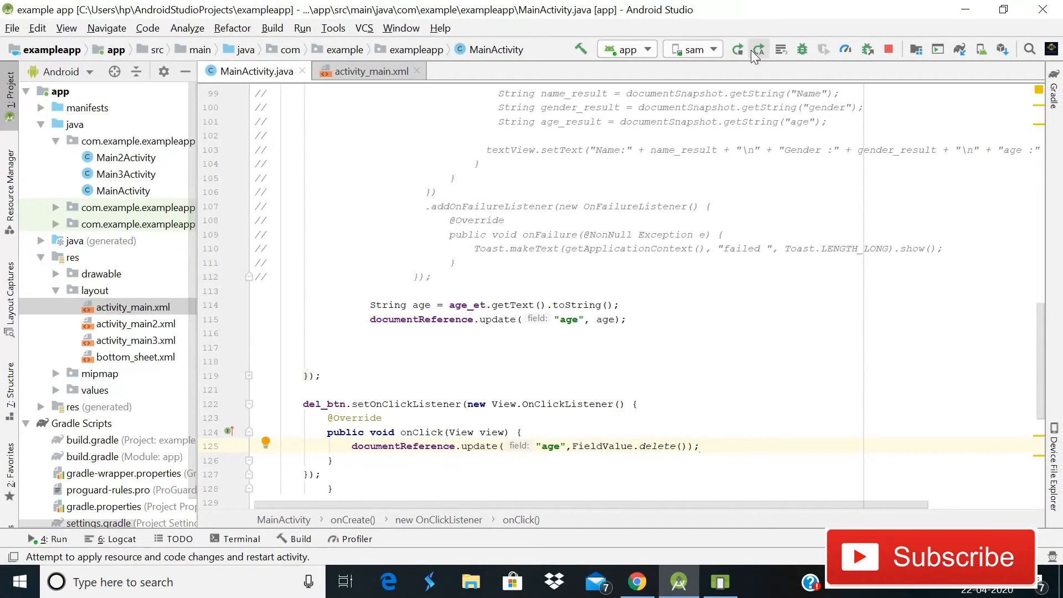
Apply Changes and Restart Activity, then bring the emulator window to the front
click(758, 49)
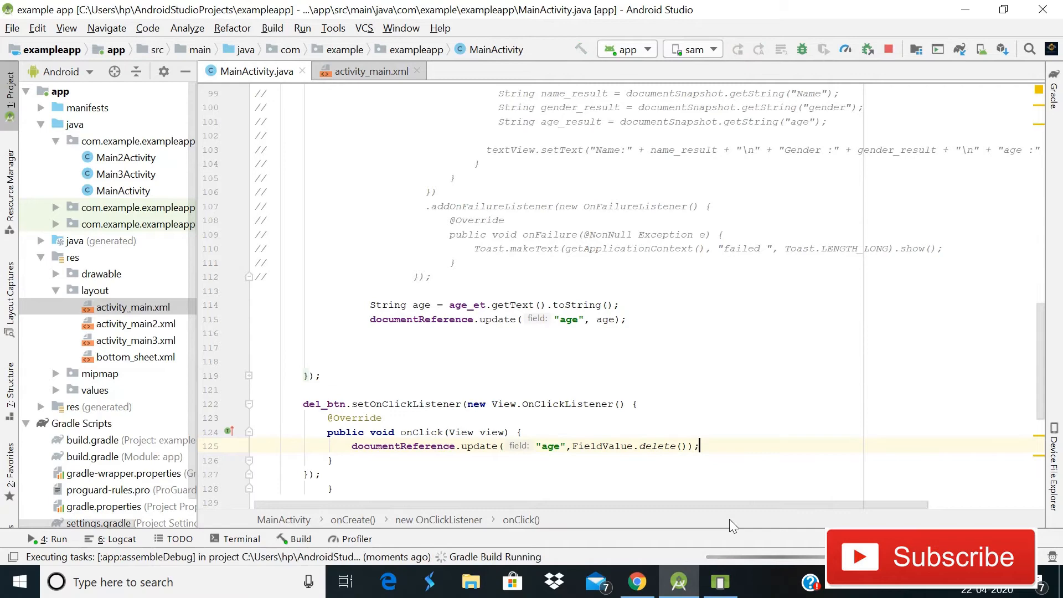
mouse_move(668, 371)
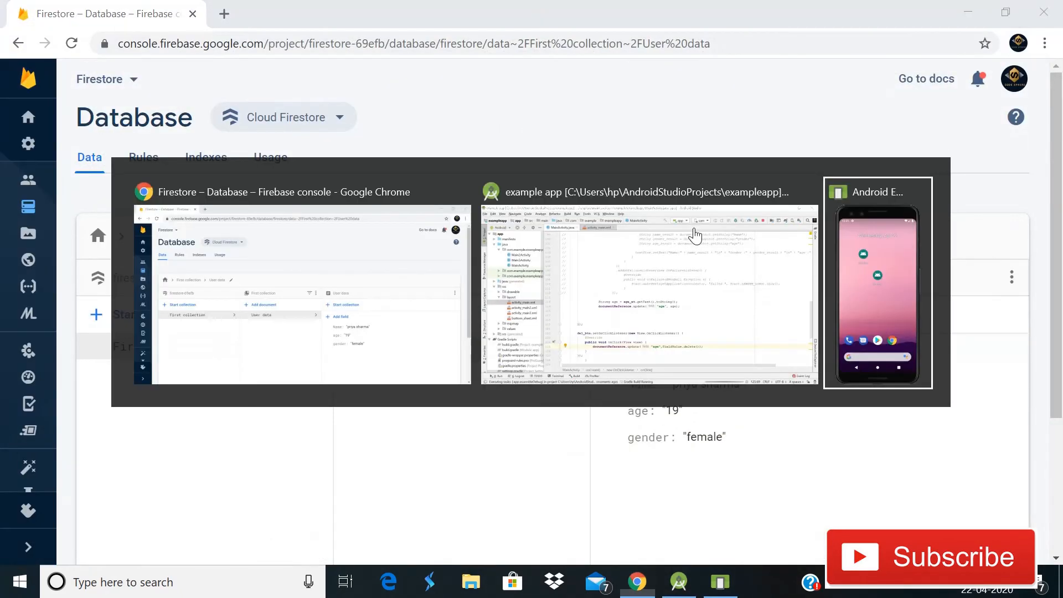
click(877, 281)
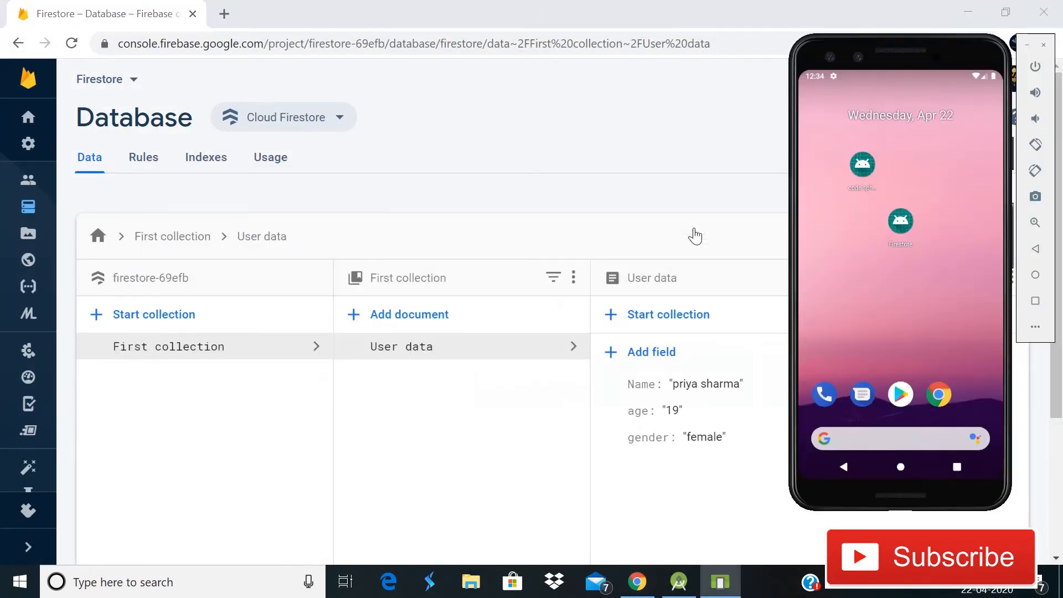
mouse_move(491, 425)
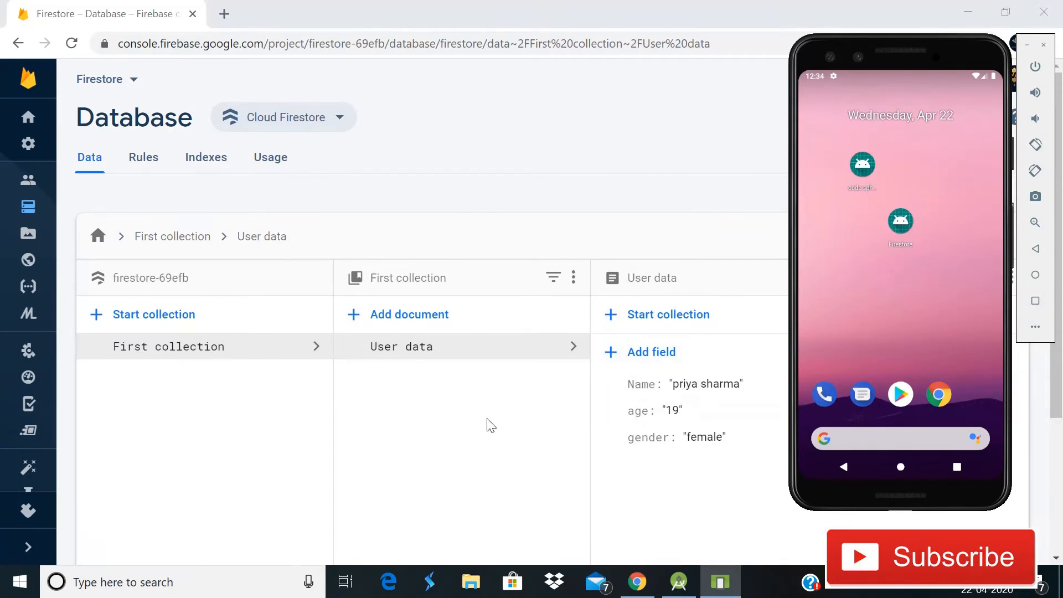
mouse_move(549, 106)
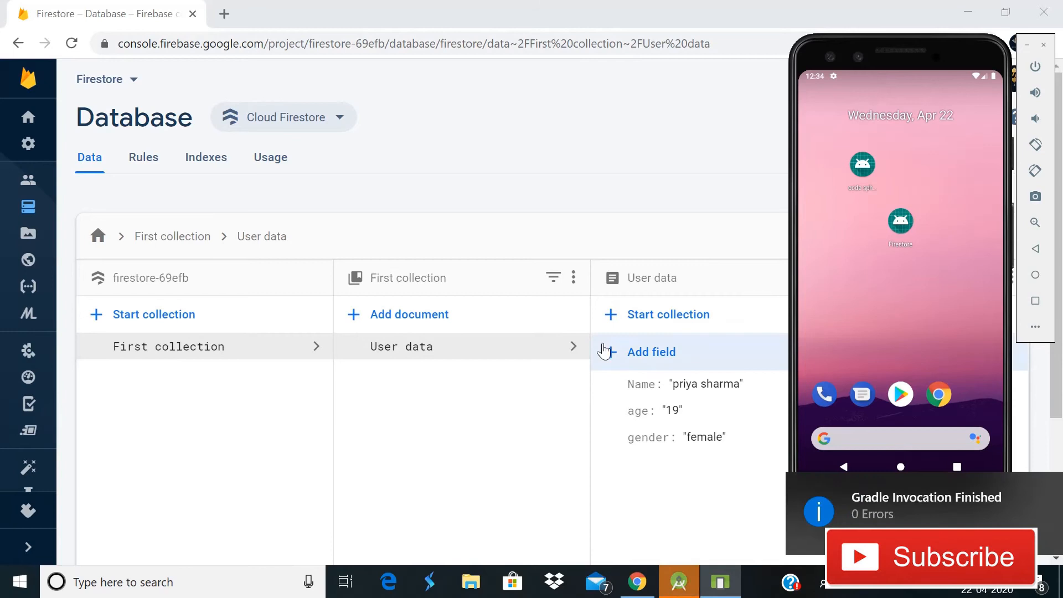
mouse_move(495, 446)
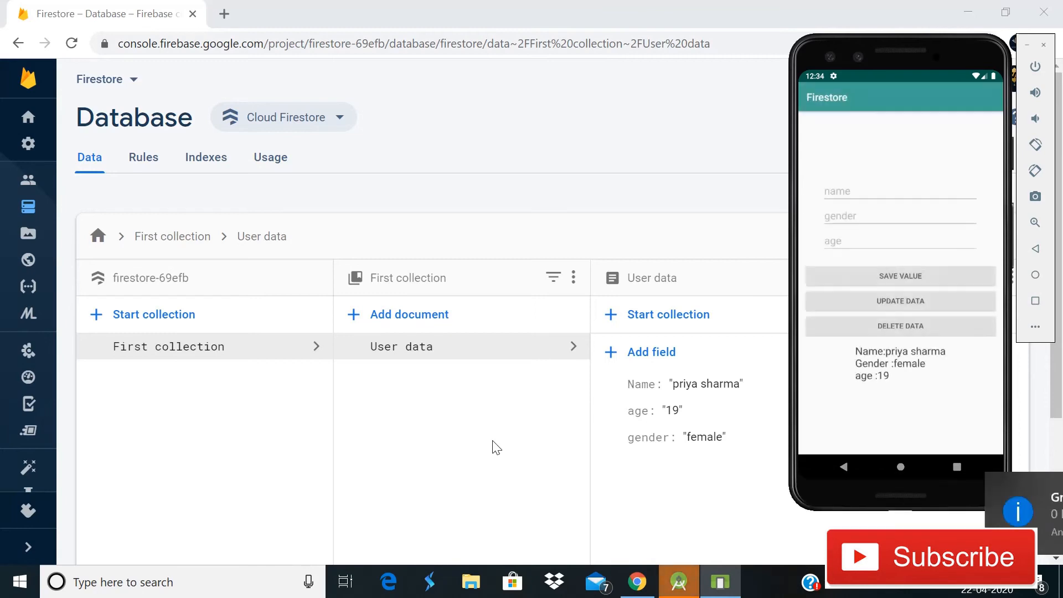
mouse_move(787, 479)
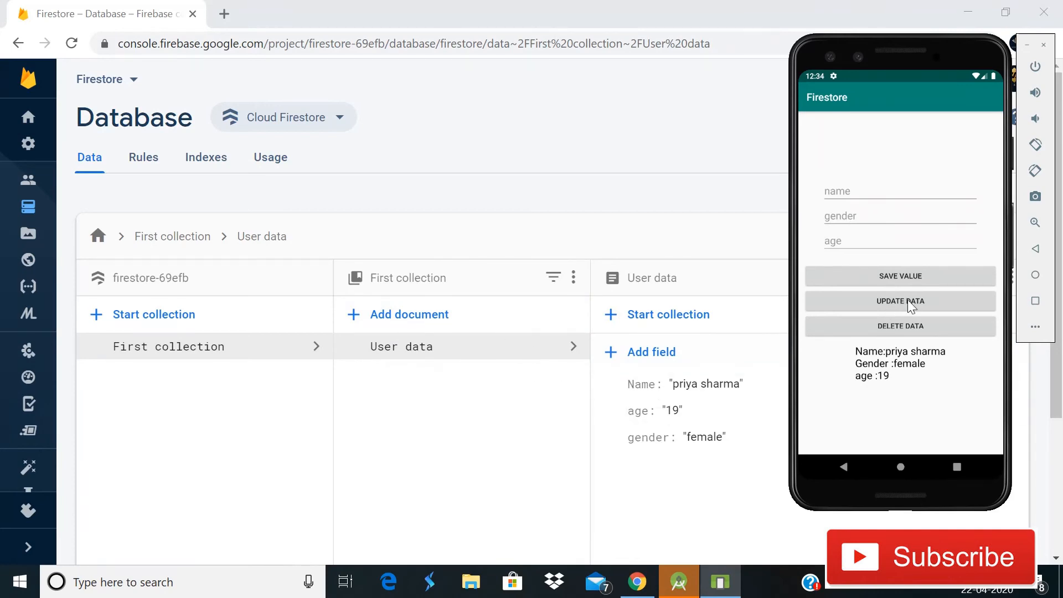
mouse_move(898, 337)
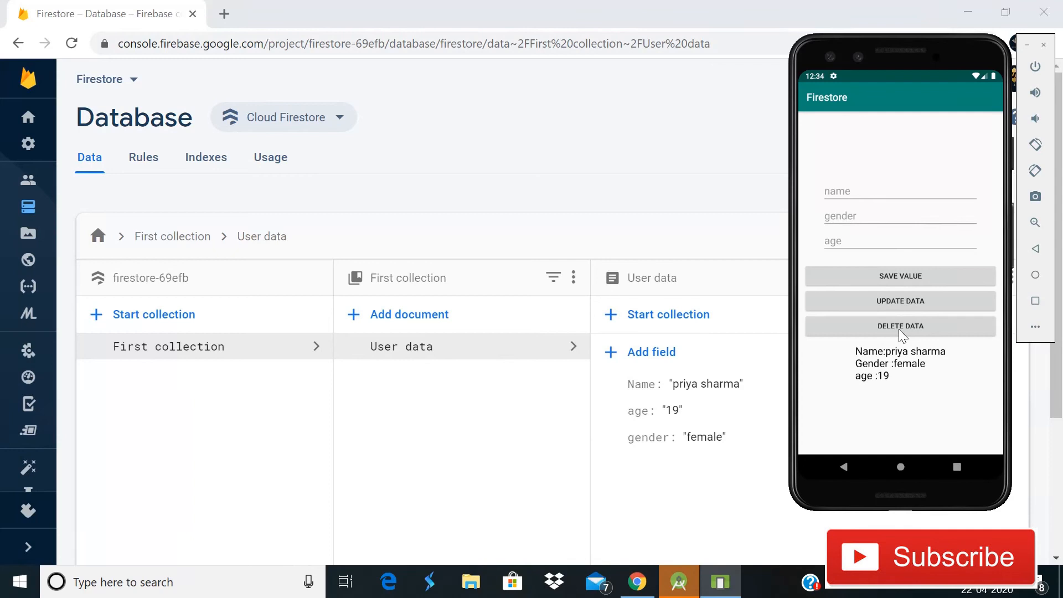
Tap DELETE DATA in the rebuilt emulator app to remove the age field
click(900, 326)
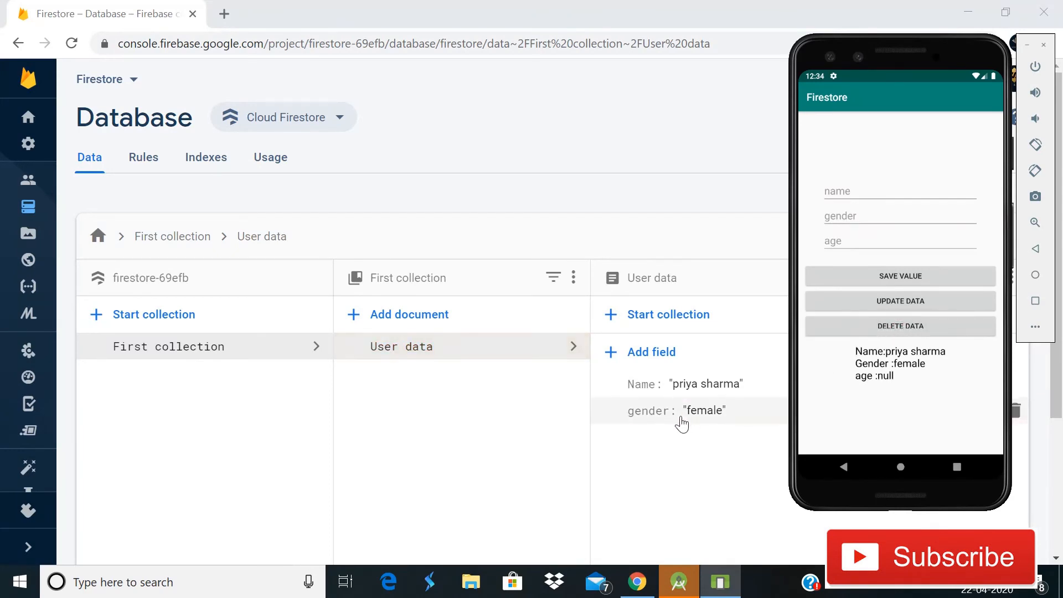
mouse_move(599, 417)
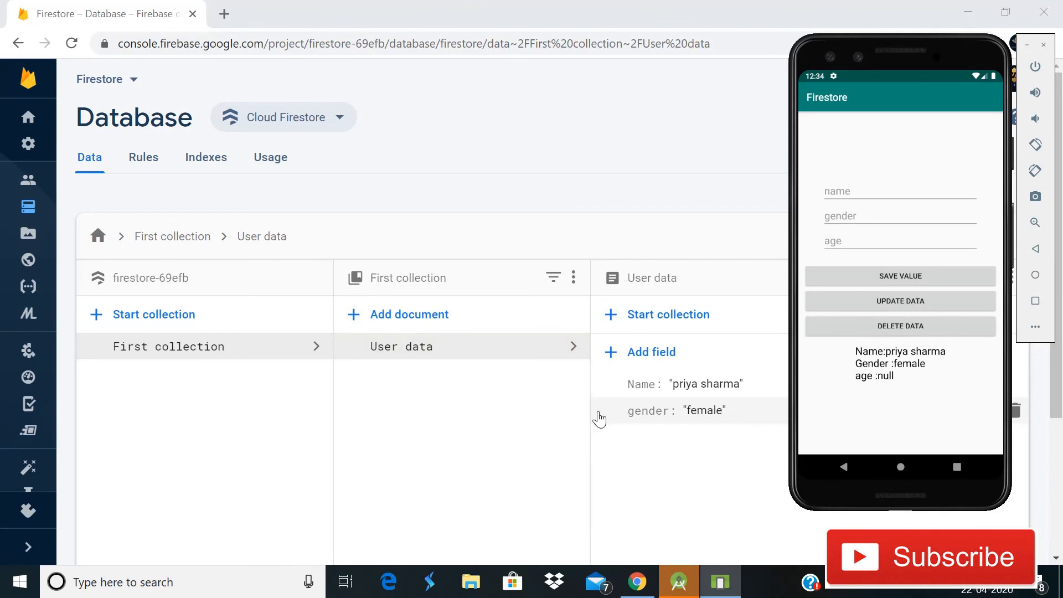